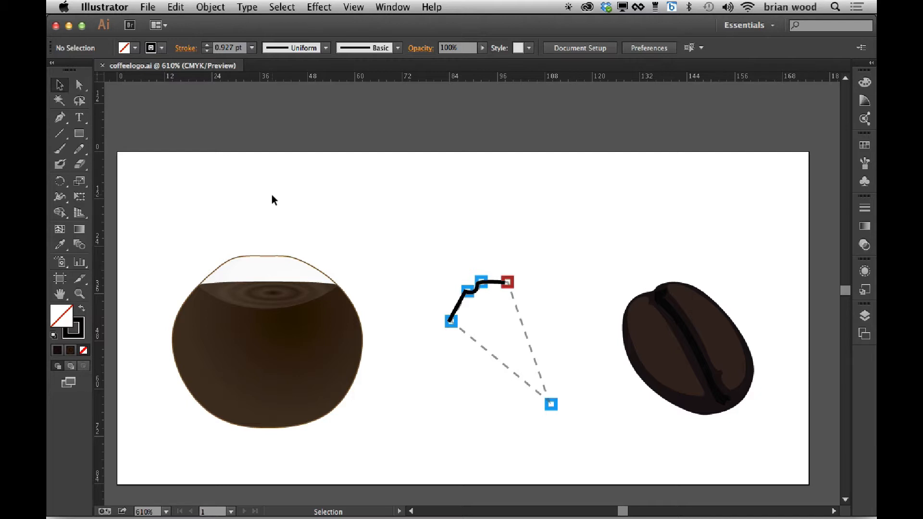
mouse_move(257, 205)
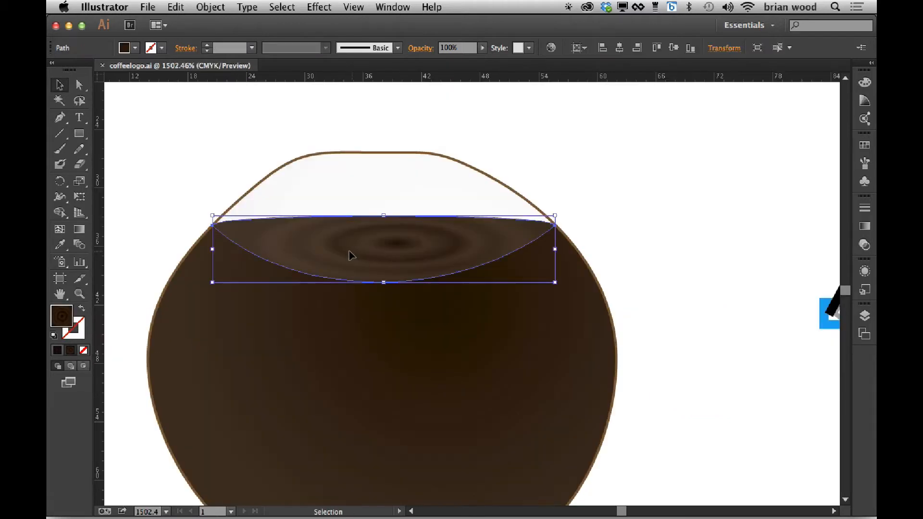
mouse_move(362, 233)
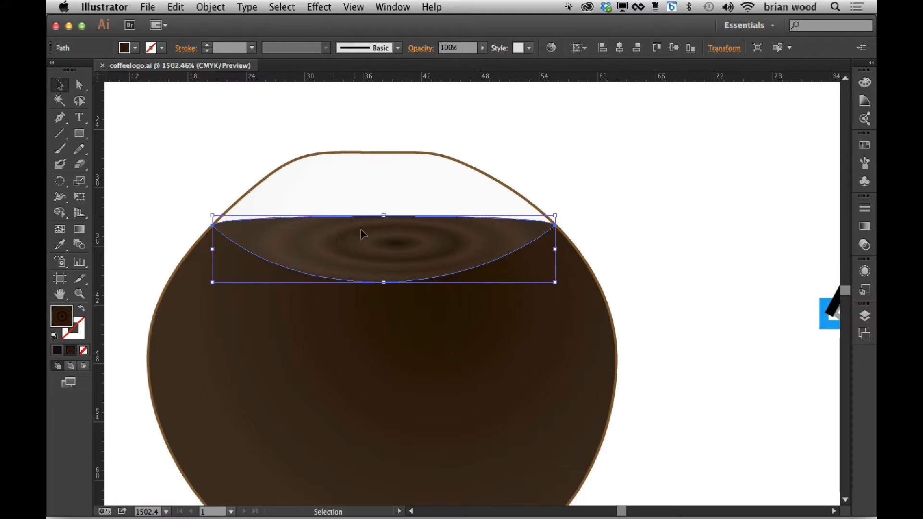
mouse_move(413, 198)
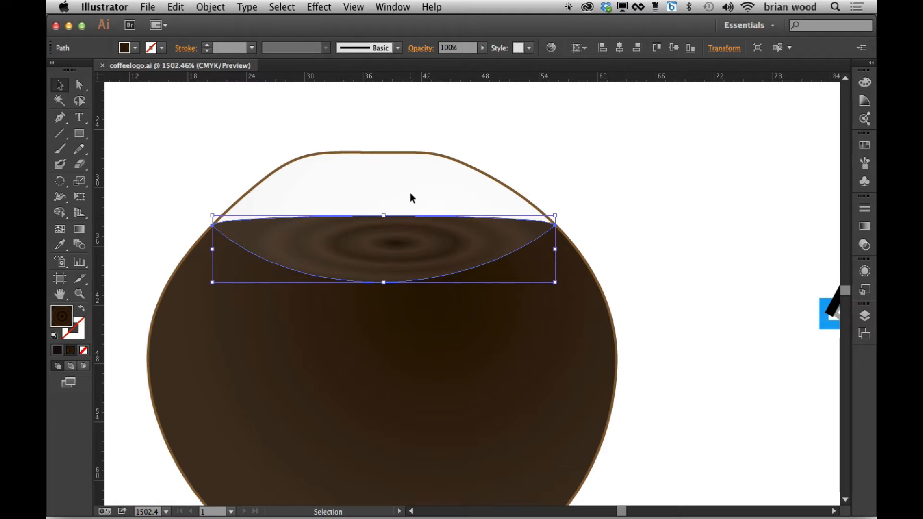
mouse_move(372, 203)
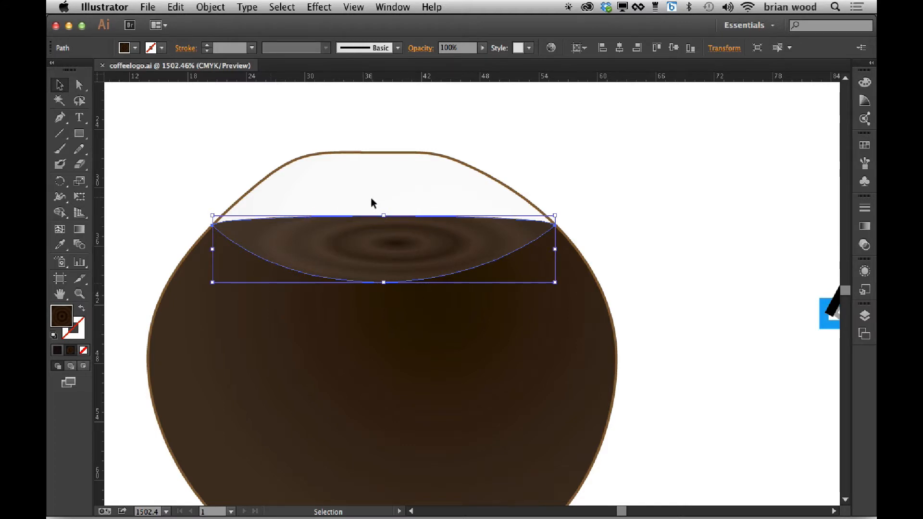
mouse_move(371, 206)
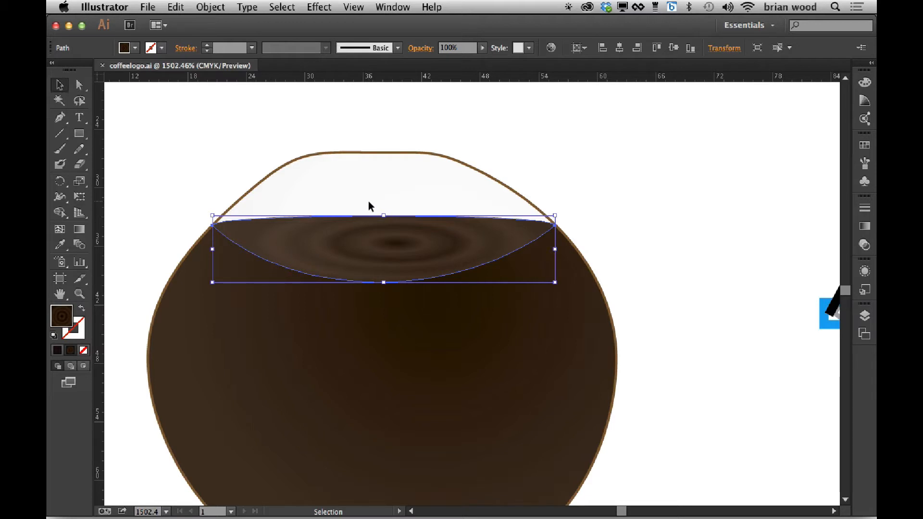
Switch to the Direct Selection tool to edit the liquid path's segments and points.
click(80, 84)
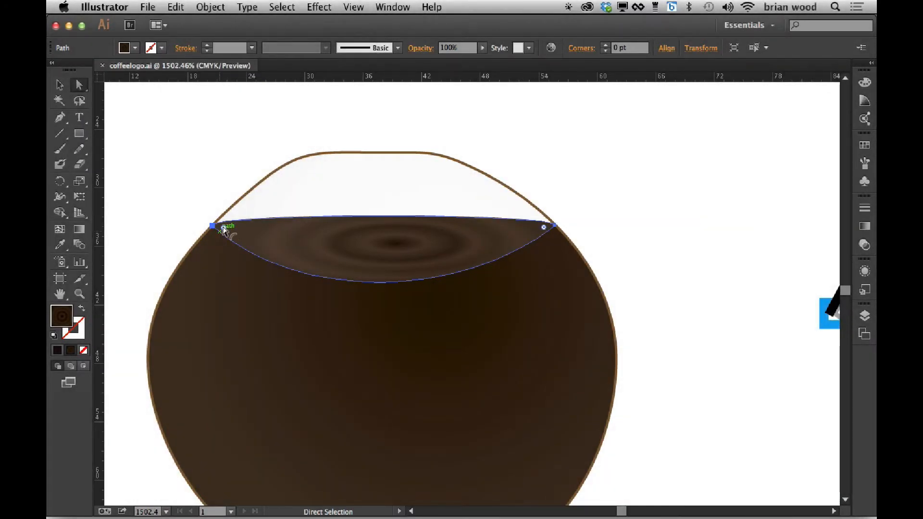
mouse_move(121, 128)
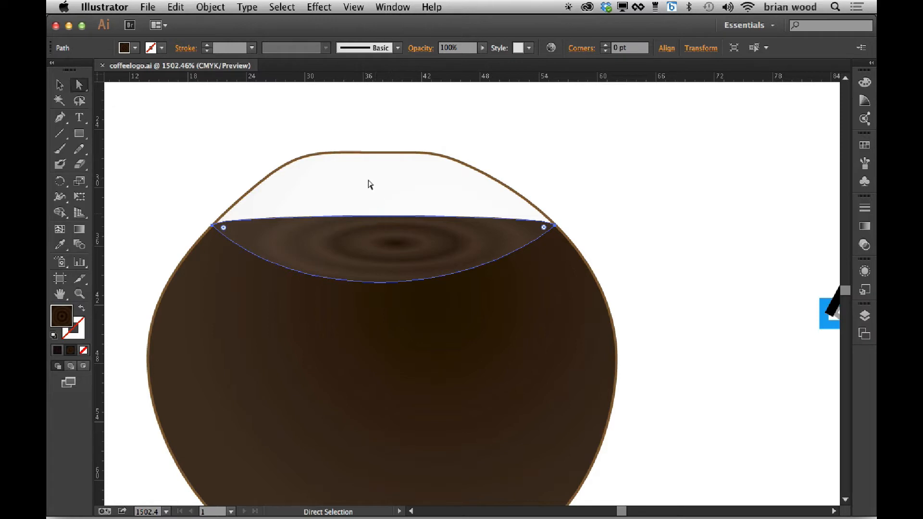
mouse_move(369, 200)
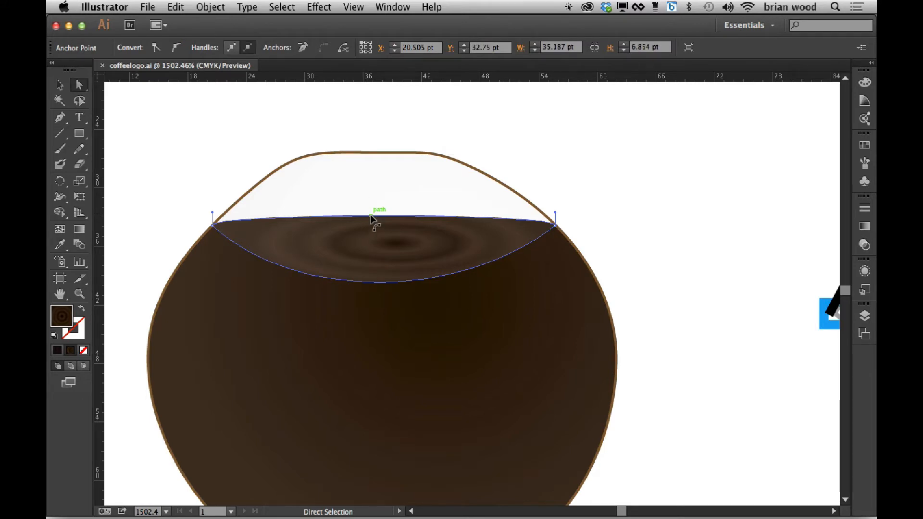
mouse_move(376, 218)
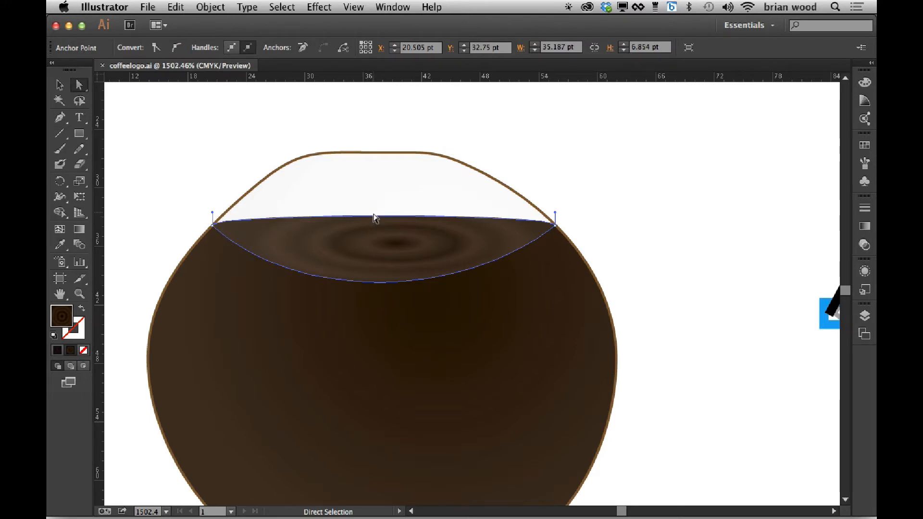
mouse_move(376, 222)
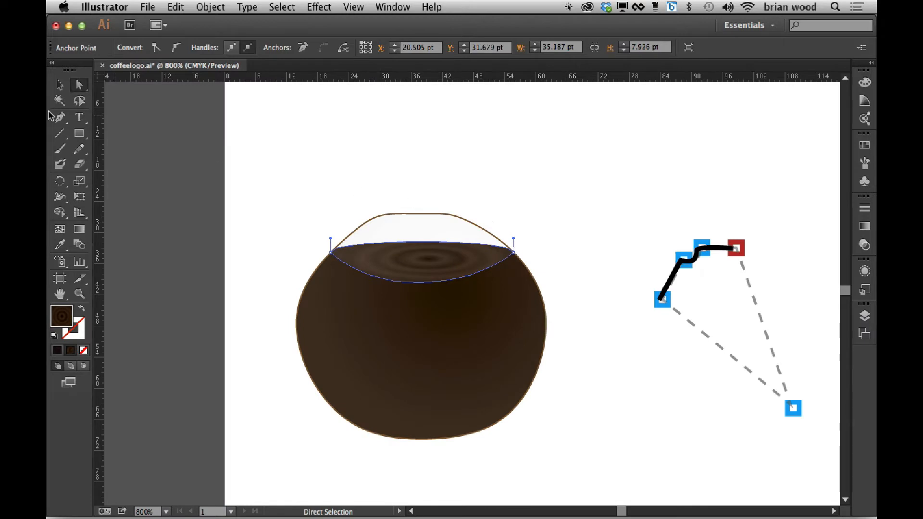
click(59, 117)
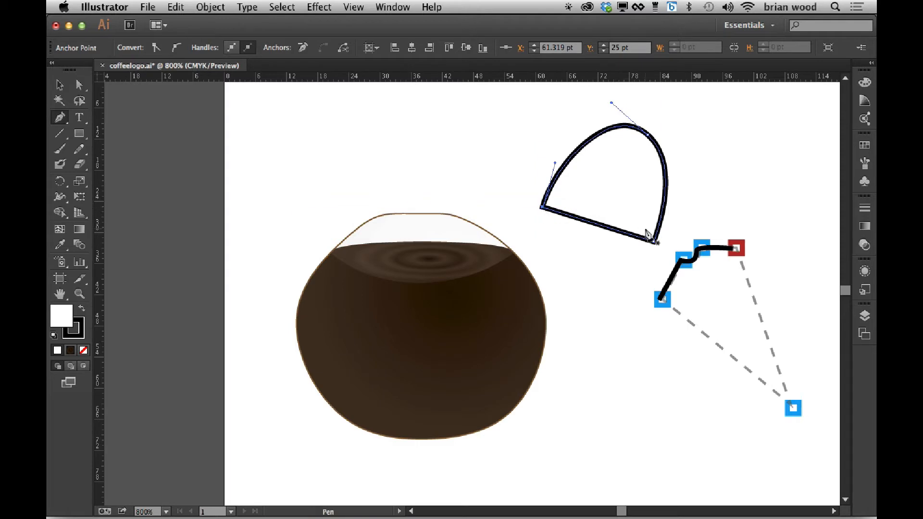
click(79, 84)
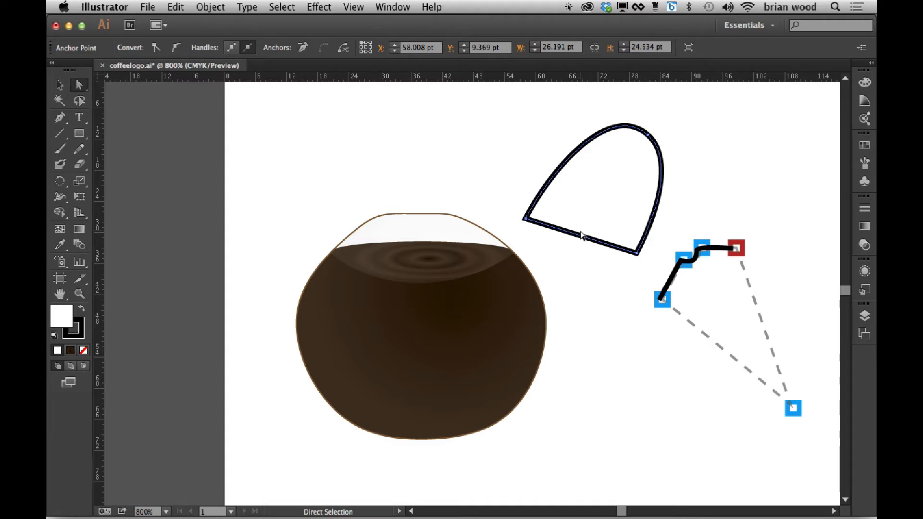
mouse_move(659, 203)
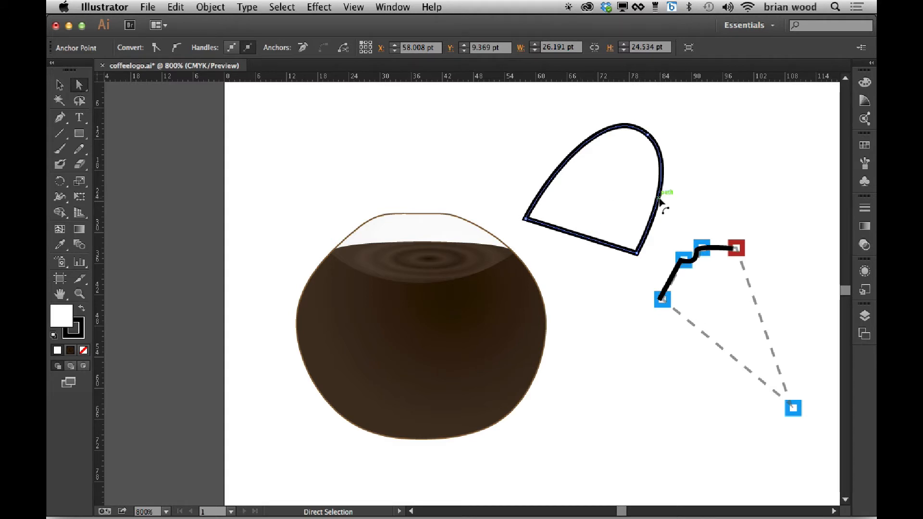
mouse_move(661, 202)
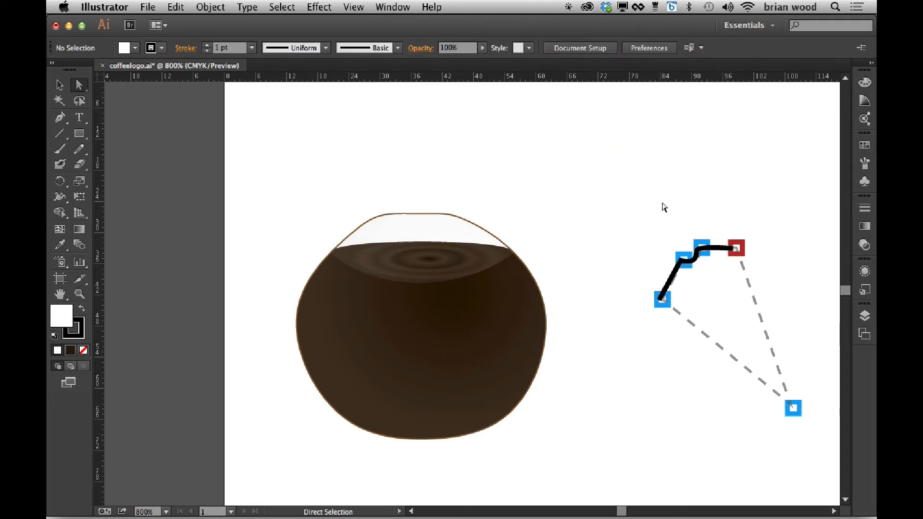
mouse_move(705, 217)
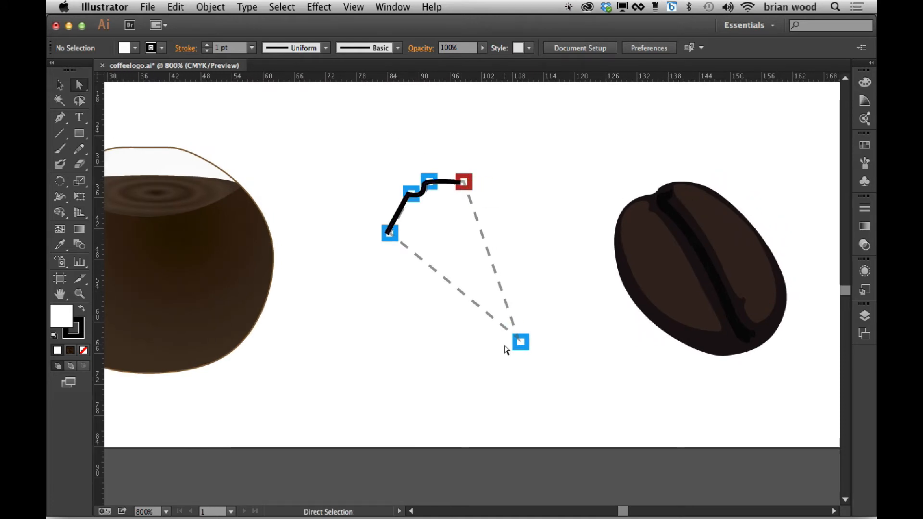
mouse_move(301, 232)
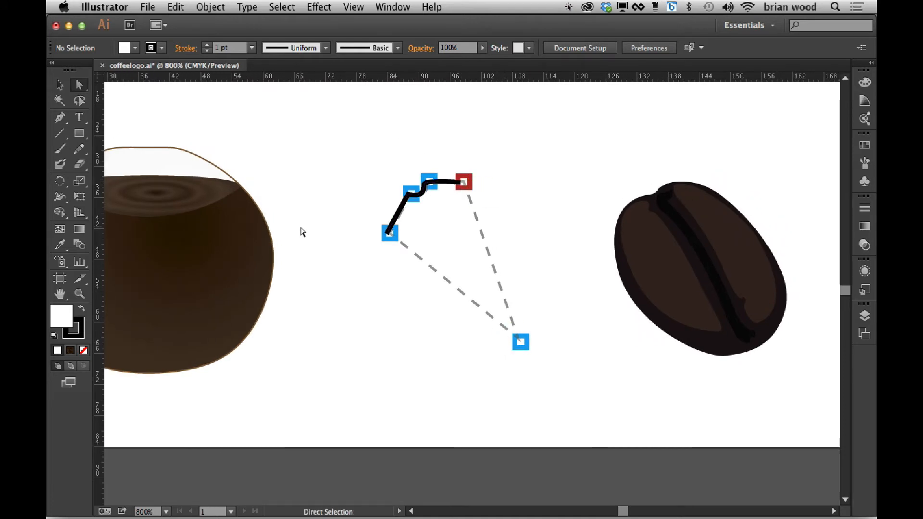
mouse_move(59, 117)
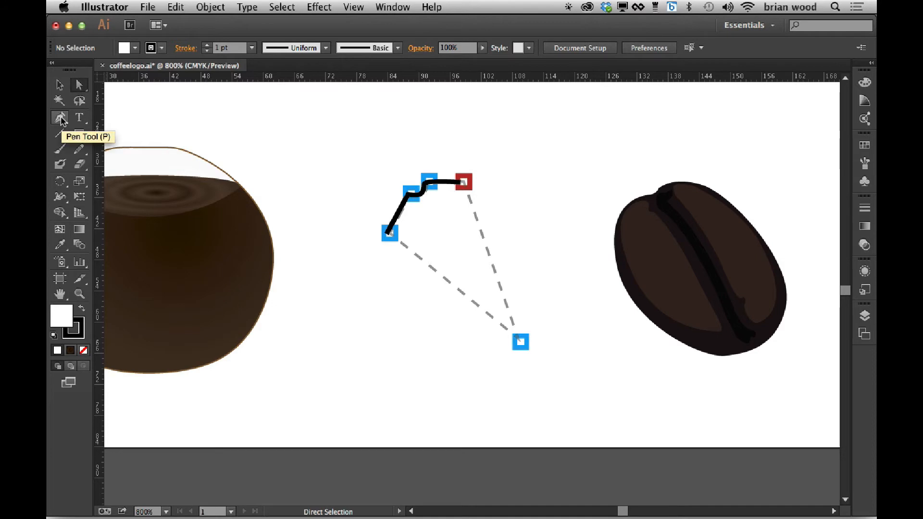
Pick up the Pen tool to draw a new path point by point beside the bean guide.
click(59, 118)
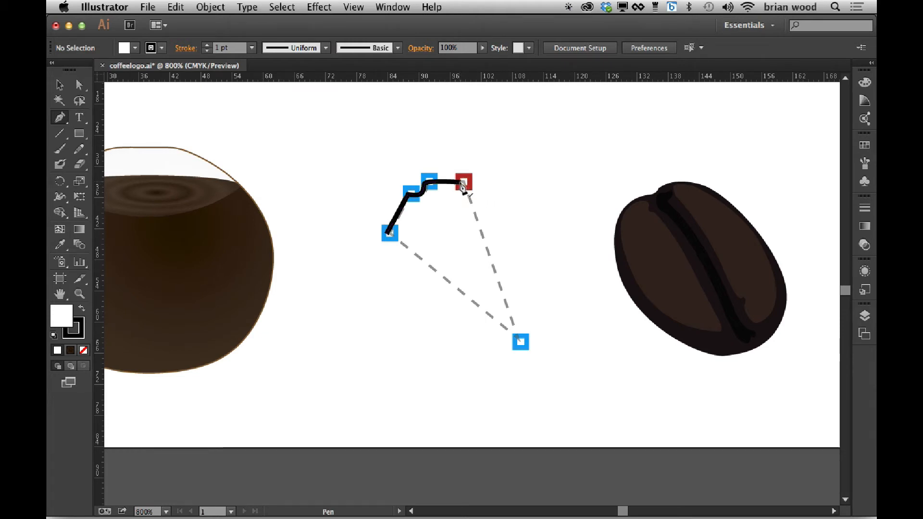
Trace straight lines from the red top point back to the left point, closing the bean outline.
click(463, 182)
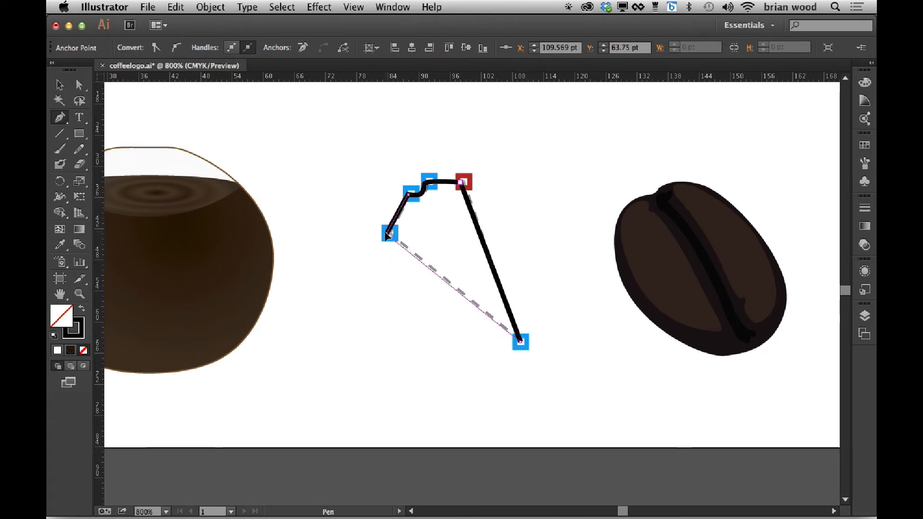
click(388, 234)
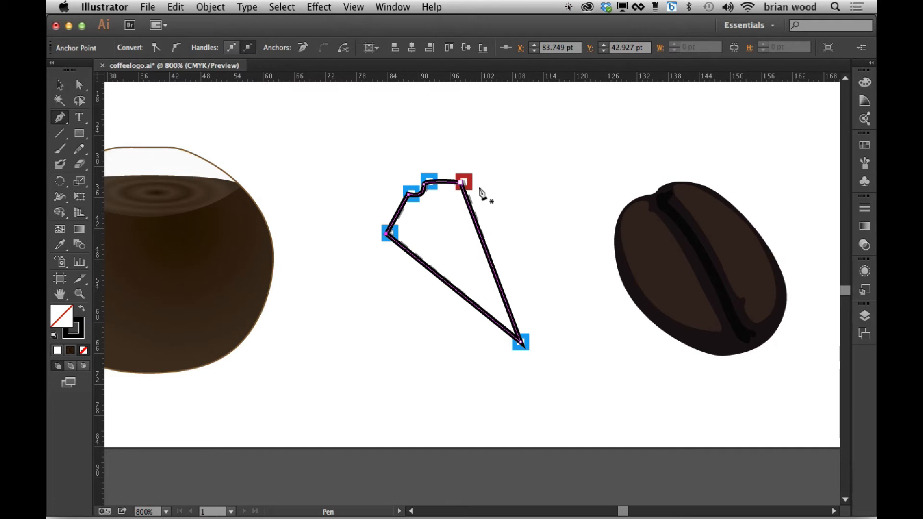
mouse_move(466, 339)
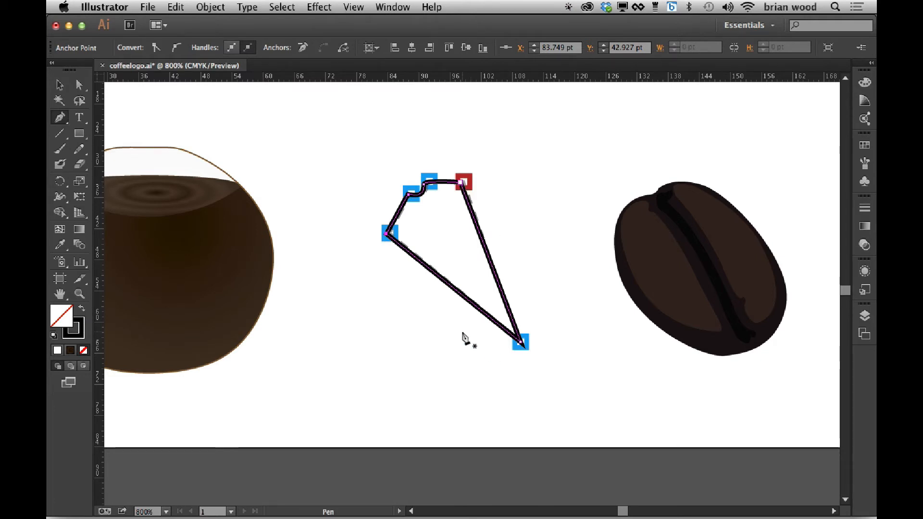
mouse_move(486, 253)
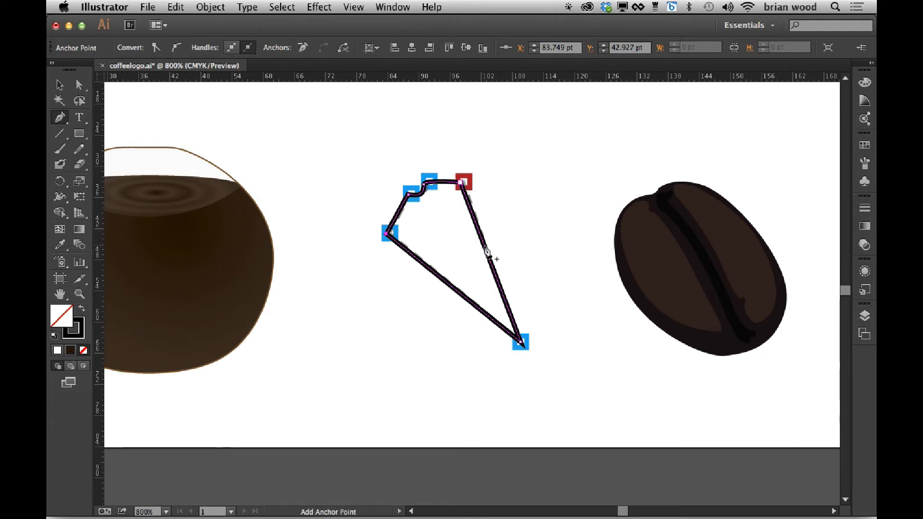
mouse_move(485, 253)
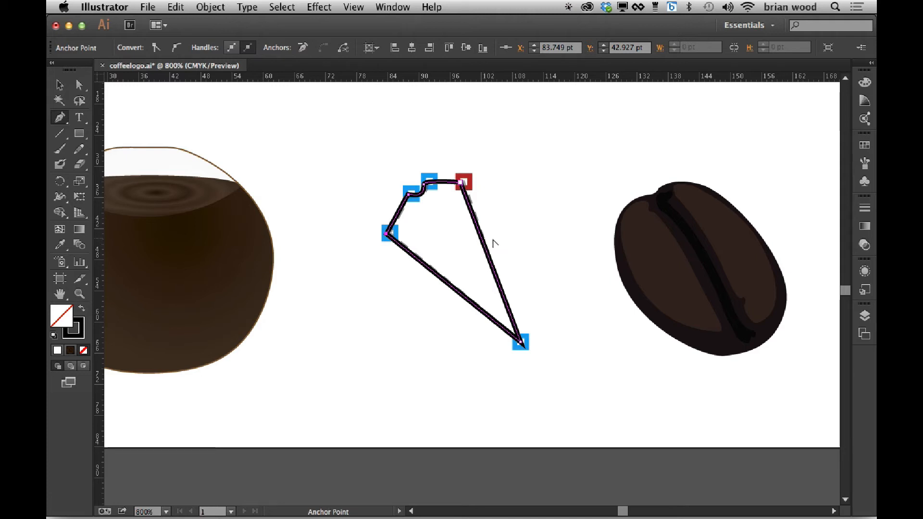
mouse_move(488, 252)
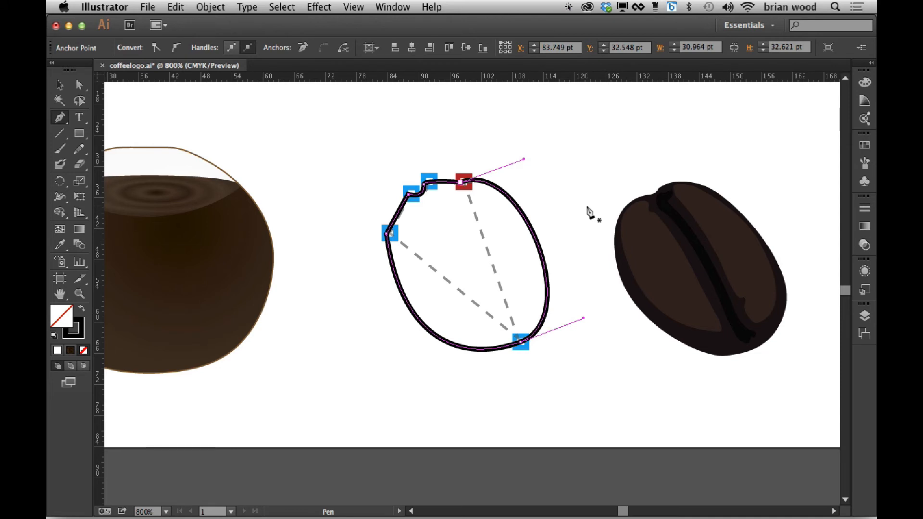
mouse_move(557, 200)
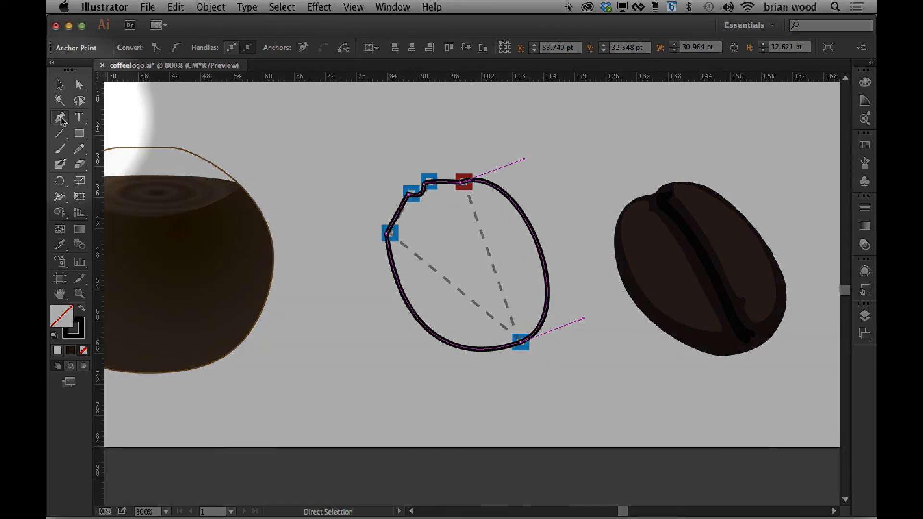
Choose the Anchor Point tool from the Pen flyout to convert points smooth or corner.
click(59, 118)
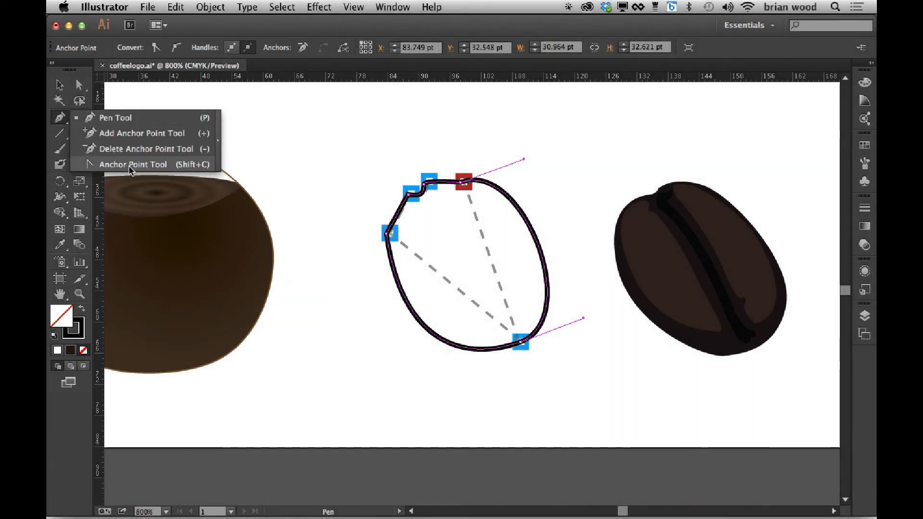
mouse_move(154, 170)
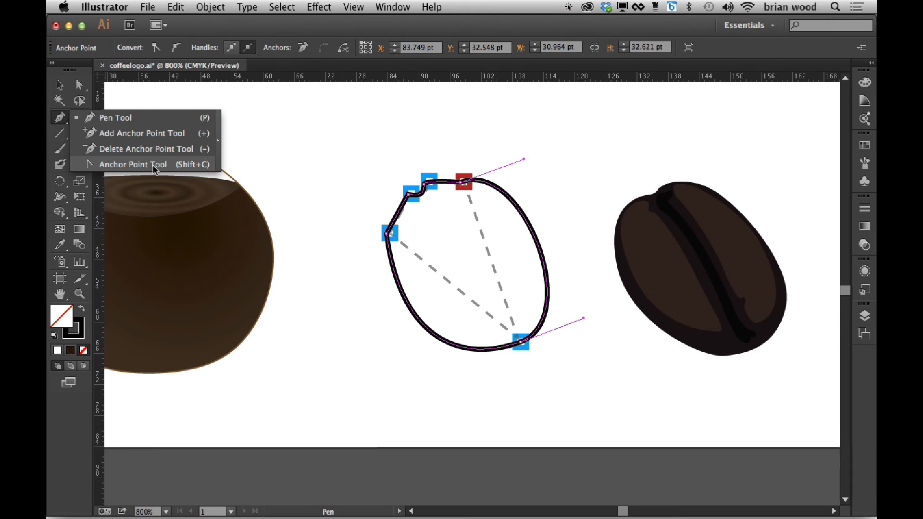
click(133, 164)
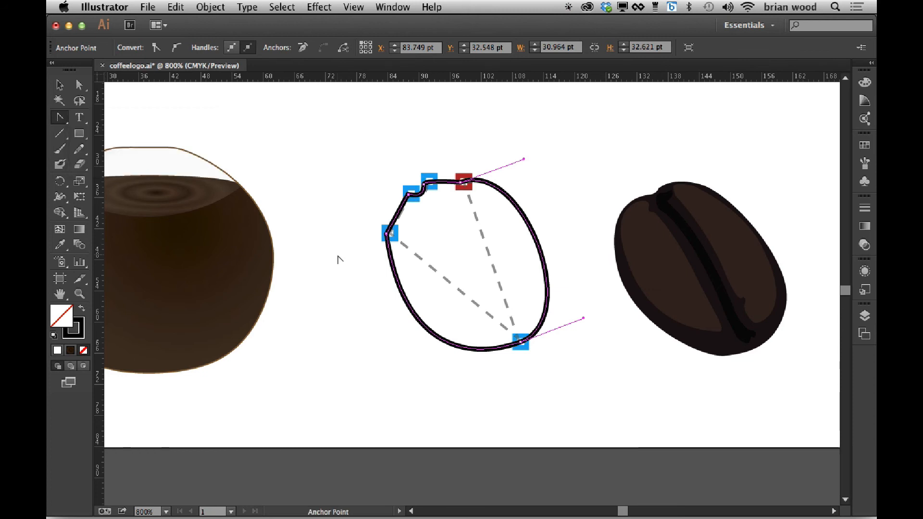
mouse_move(374, 331)
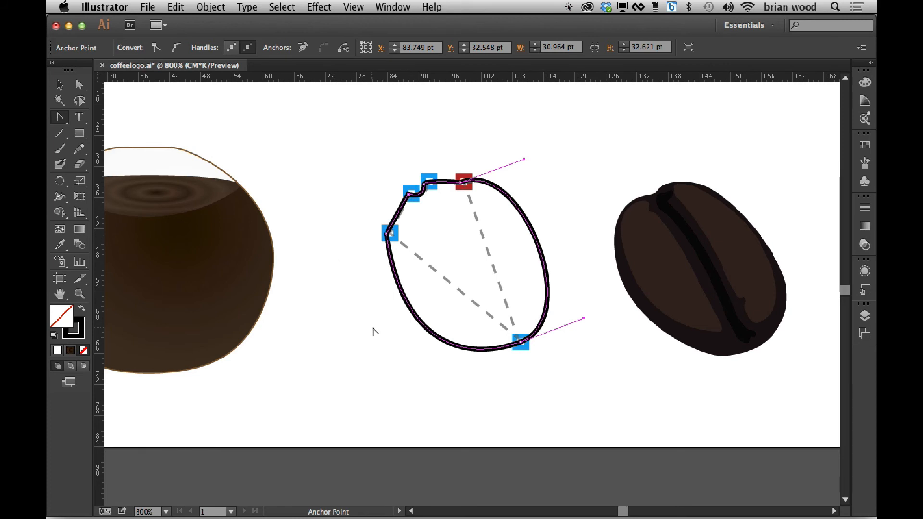
mouse_move(418, 323)
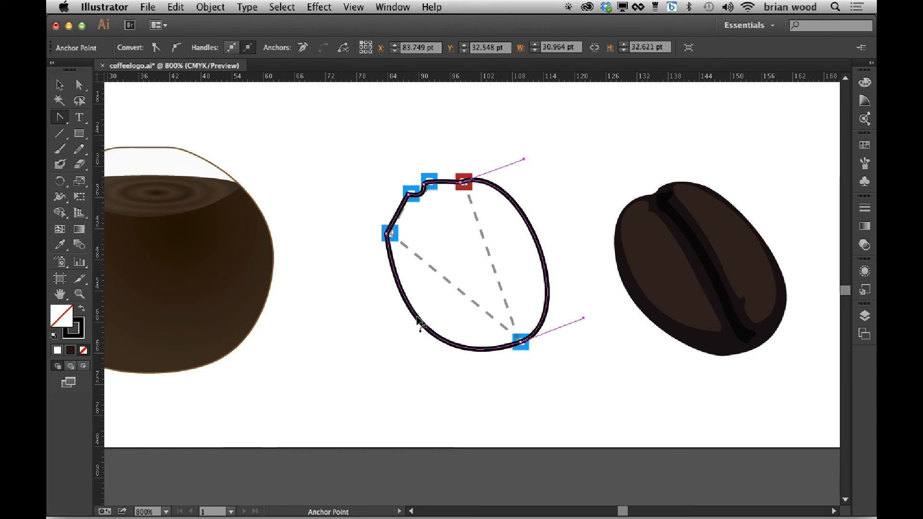